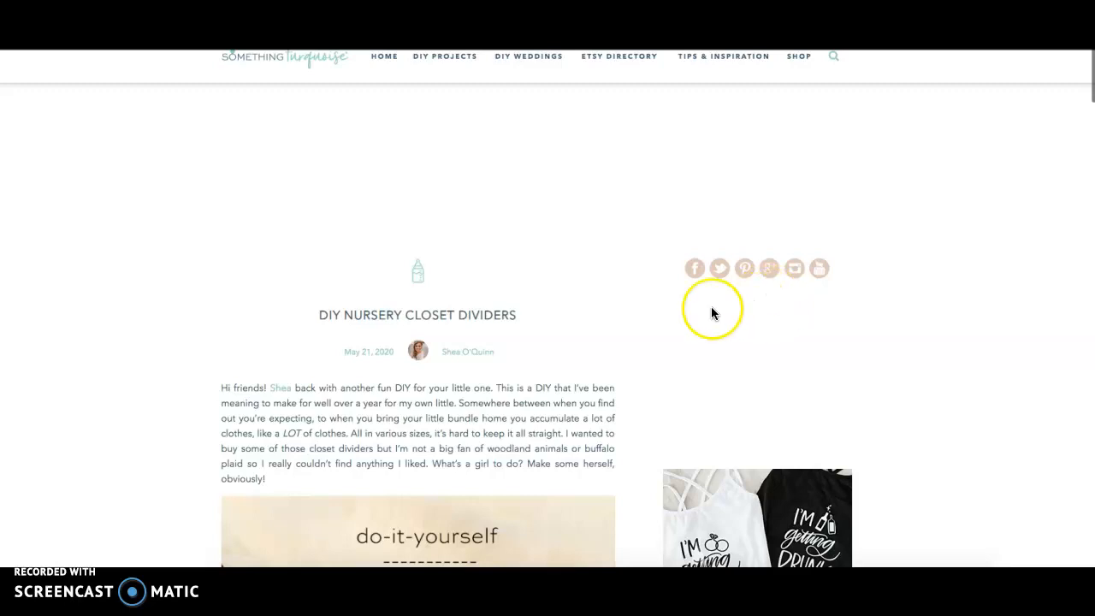
# Scroll the Something Turquoise nursery closet dividers post down to the Open Design Space section.
pyautogui.scroll(-3)
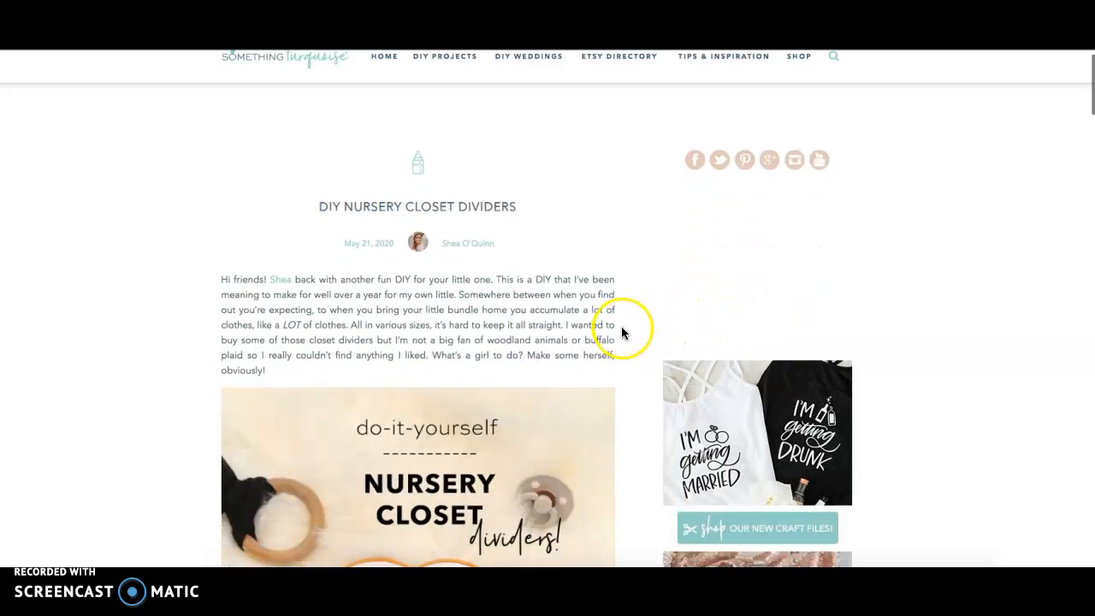
pyautogui.scroll(-3)
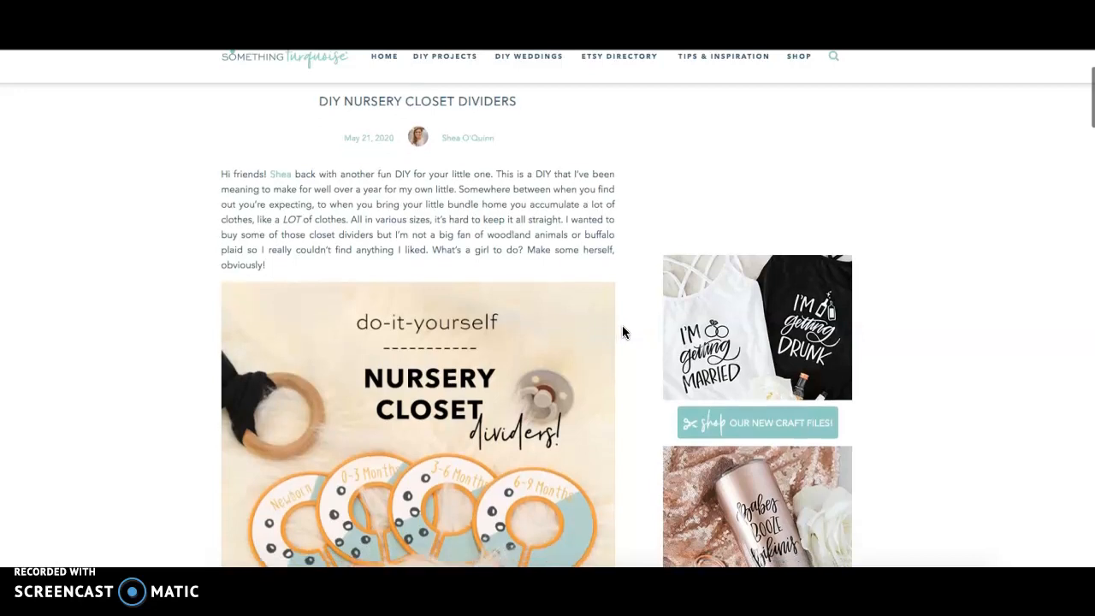
pyautogui.scroll(-3)
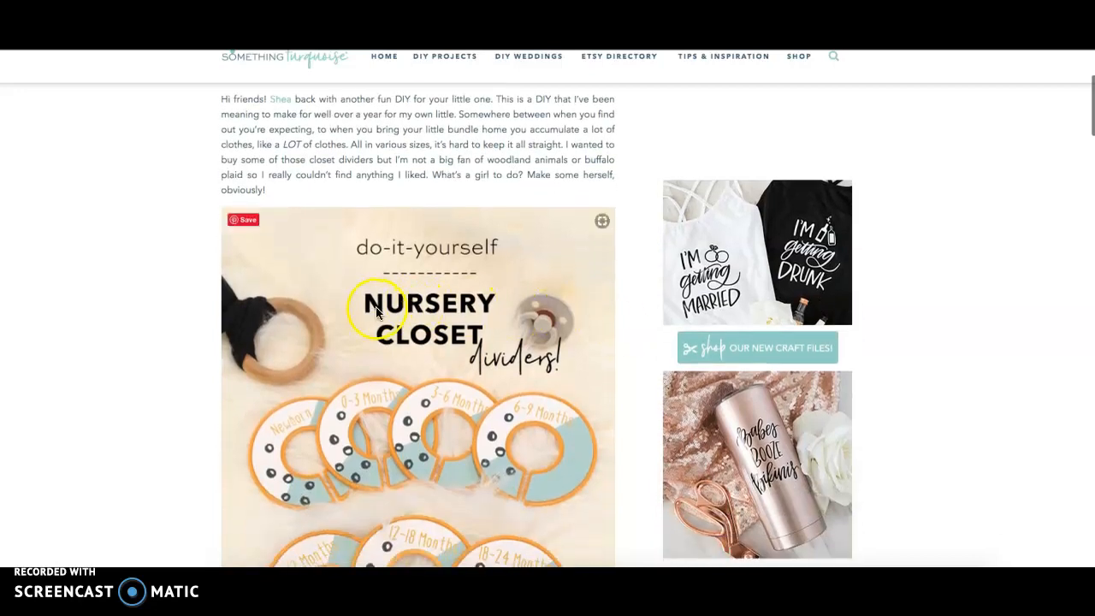
pyautogui.scroll(-3)
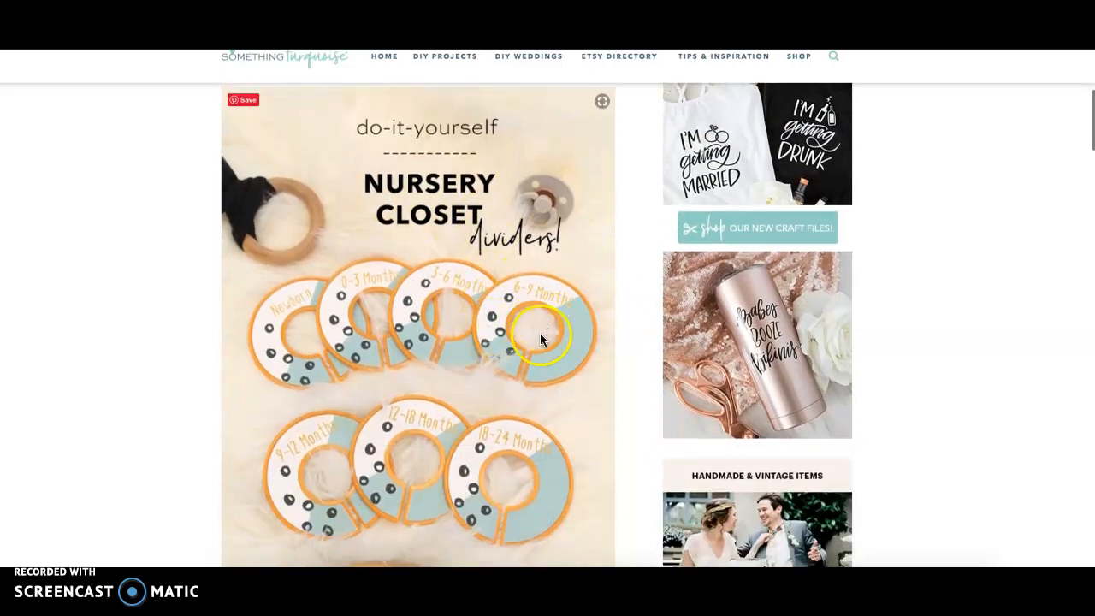
pyautogui.scroll(-3)
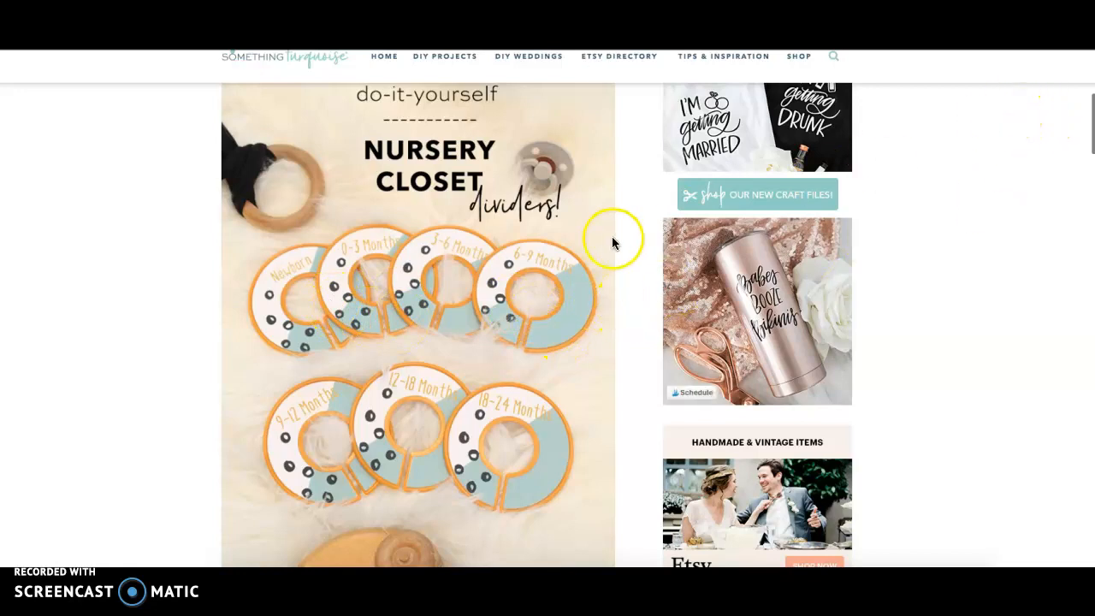
pyautogui.scroll(-3)
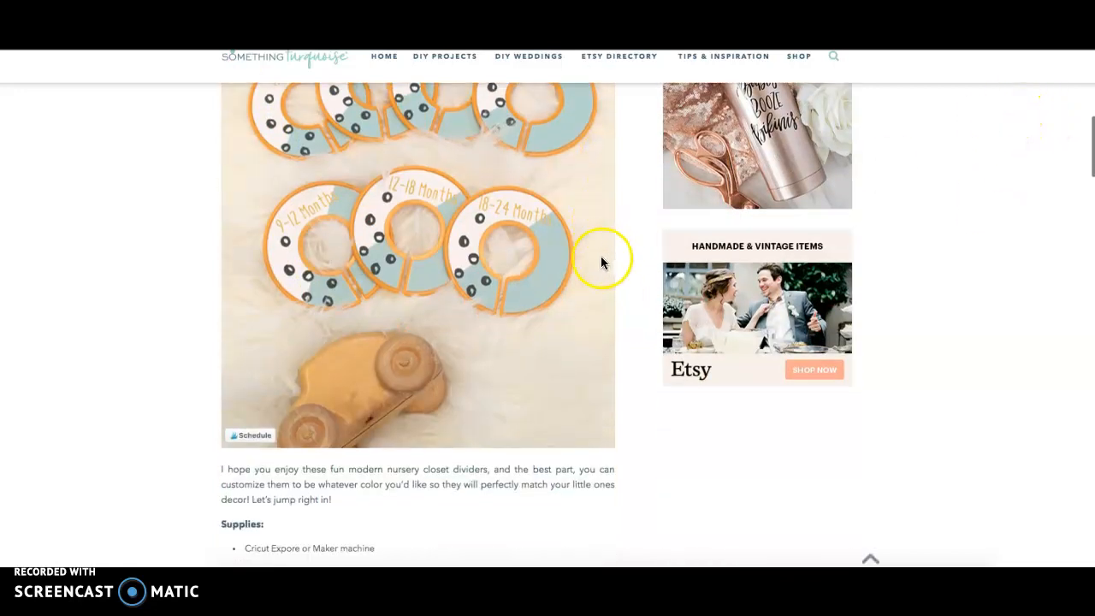
pyautogui.scroll(-3)
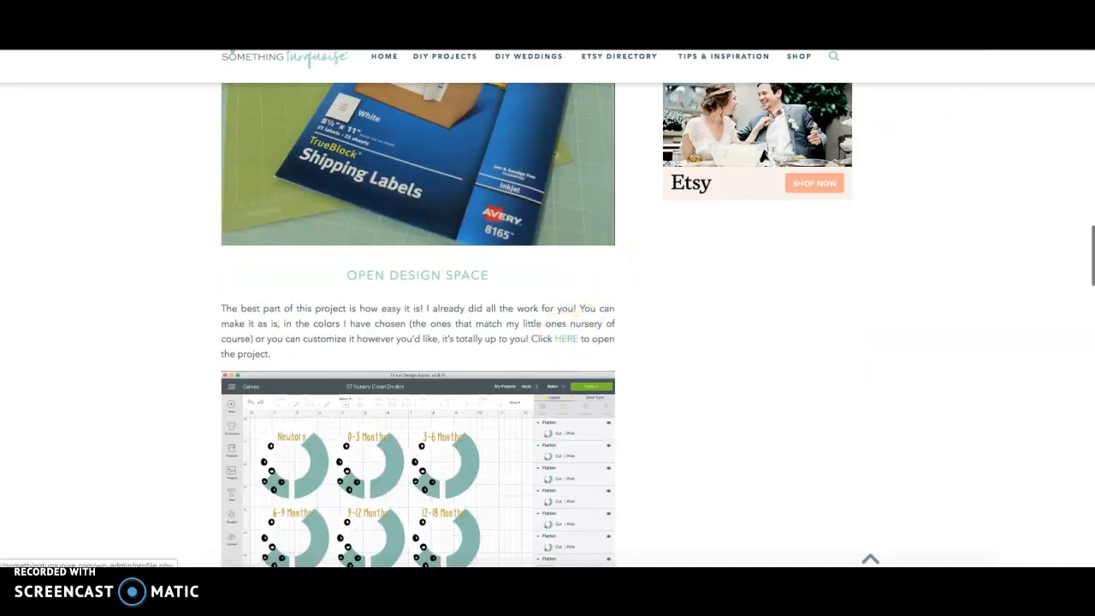
pyautogui.click(565, 338)
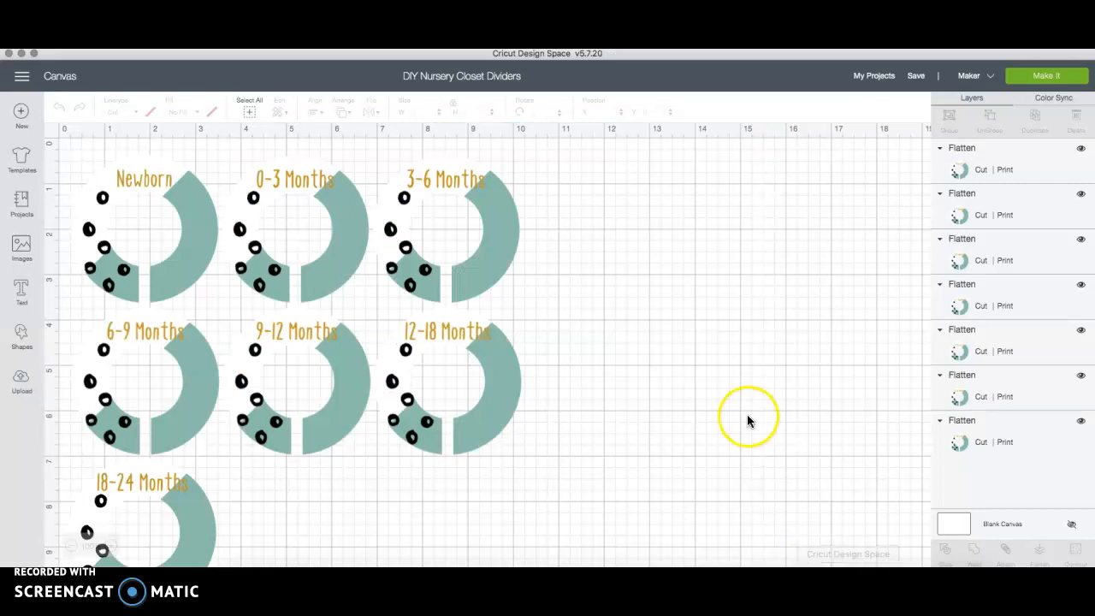
pyautogui.moveTo(646, 383)
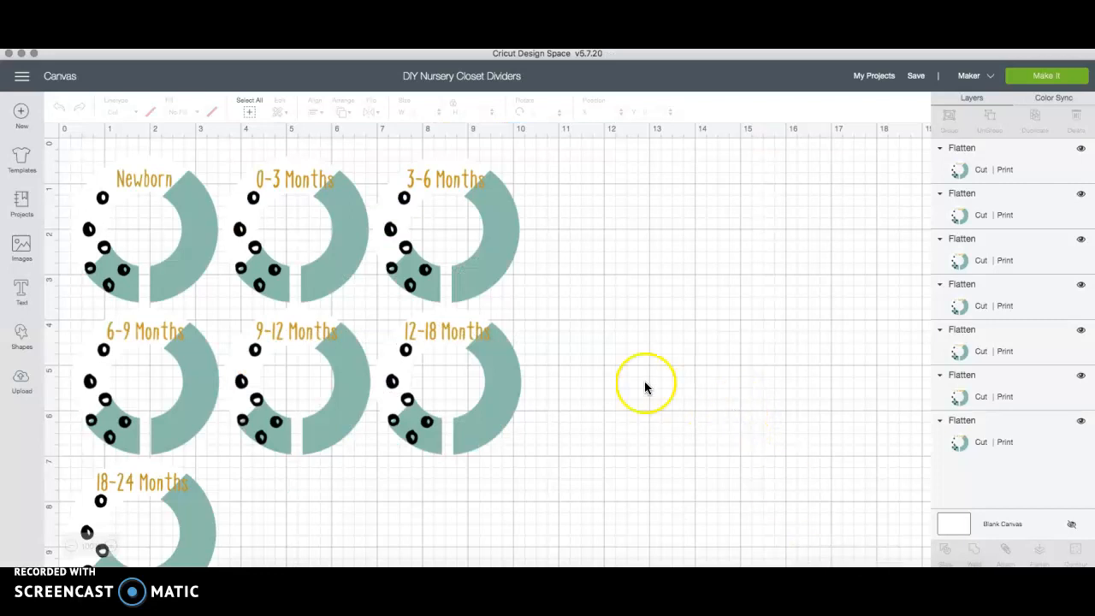
pyautogui.moveTo(156, 218)
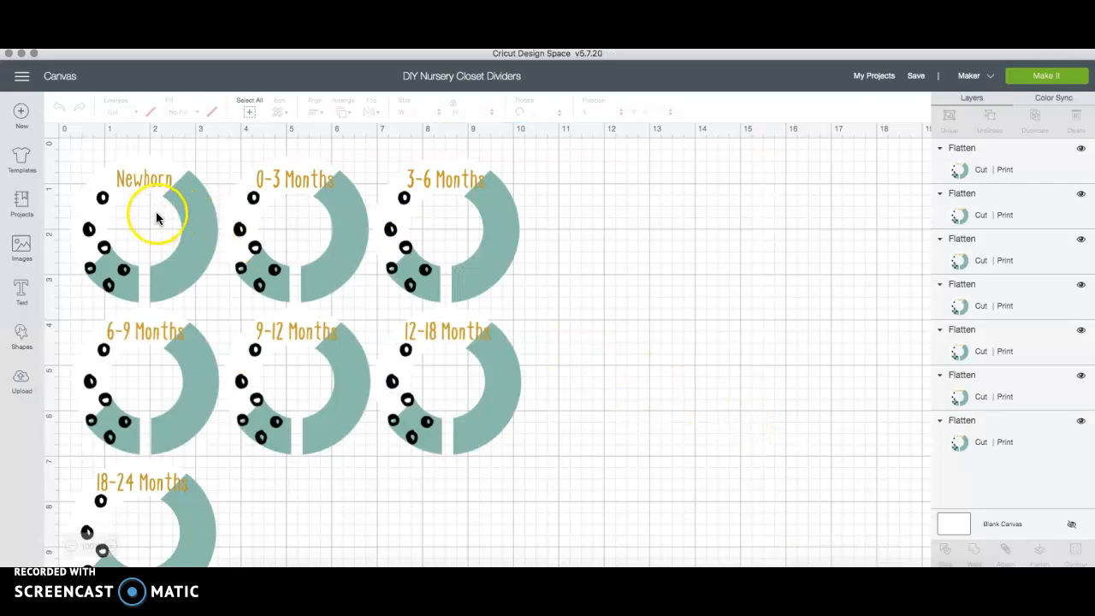
pyautogui.moveTo(186, 541)
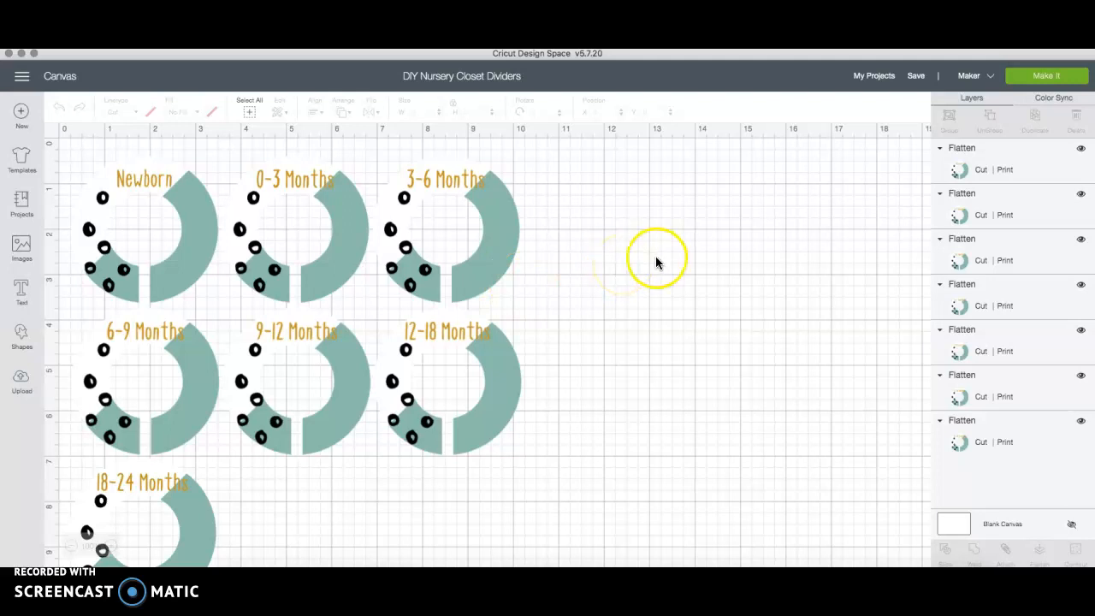
pyautogui.moveTo(714, 248)
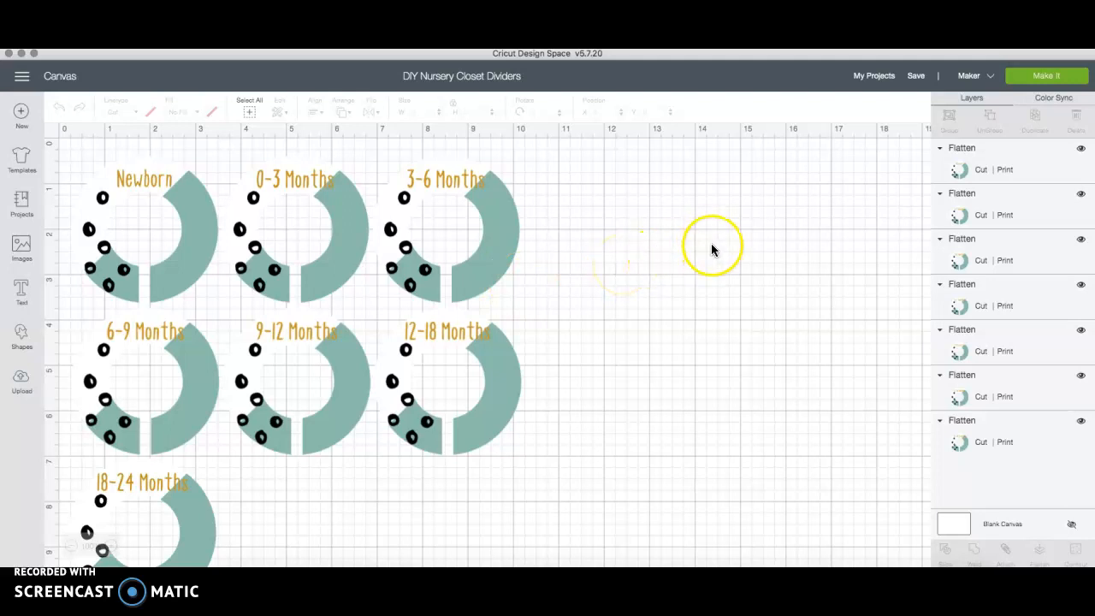
pyautogui.moveTo(709, 242)
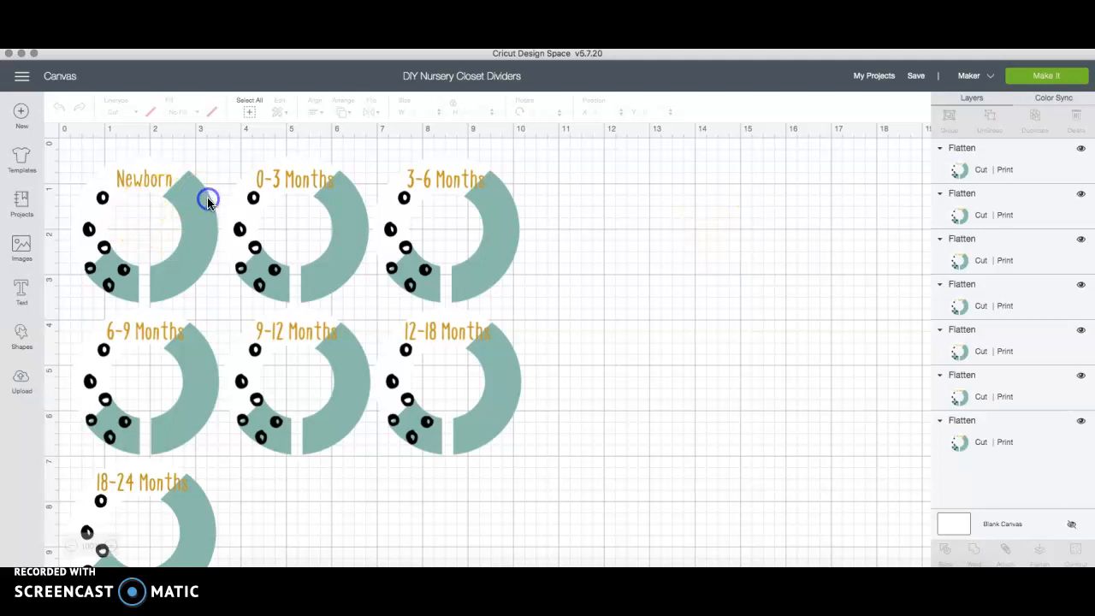
# Select the Newborn divider on the canvas to prepare it for unflattening.
pyautogui.click(209, 198)
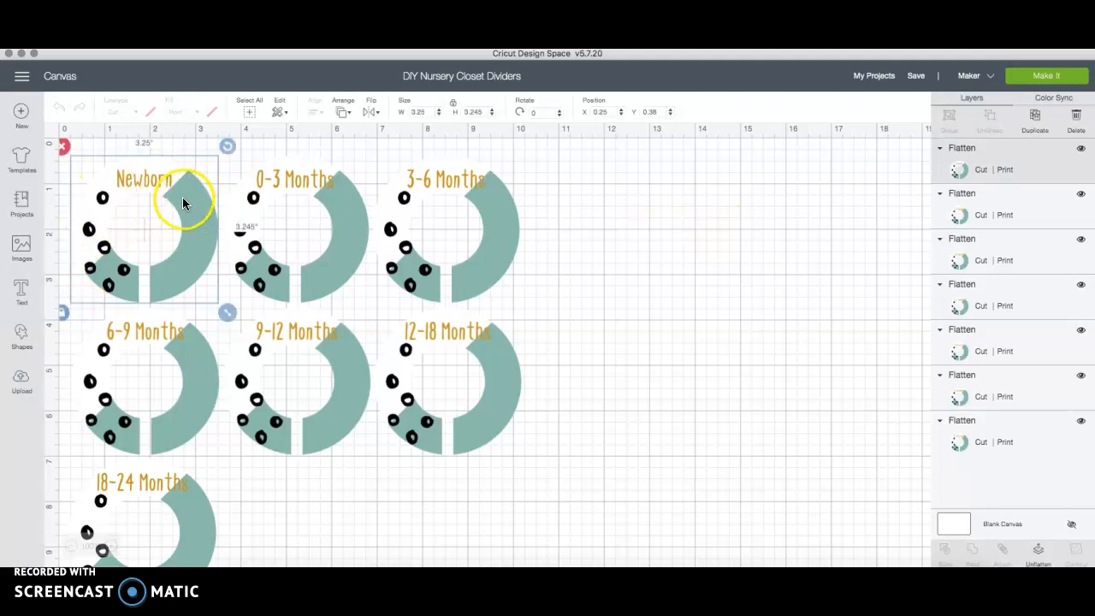
pyautogui.moveTo(544, 224)
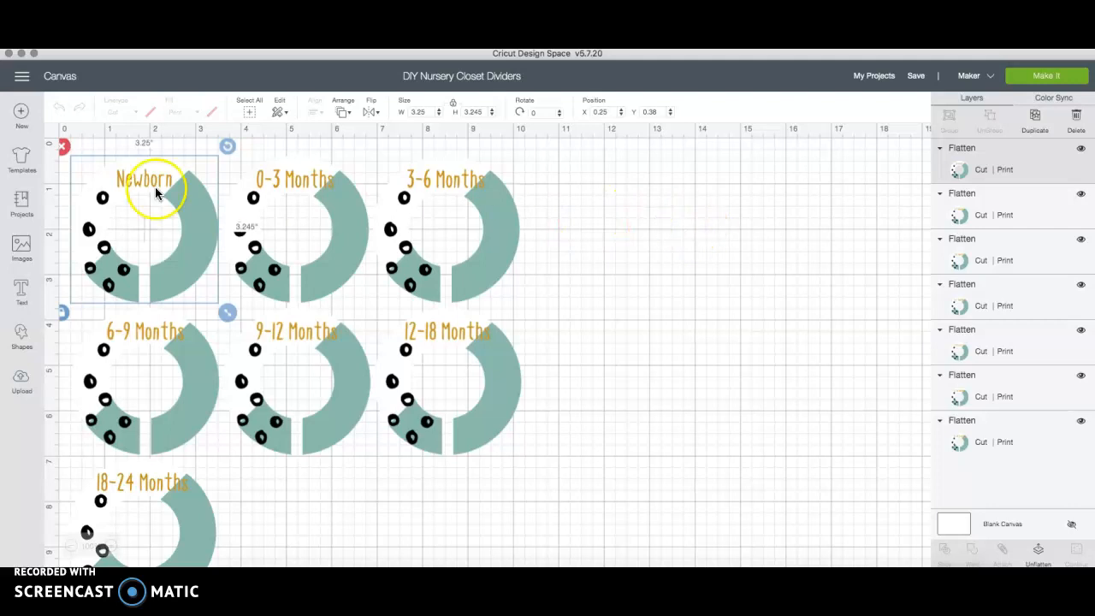
pyautogui.moveTo(101, 199)
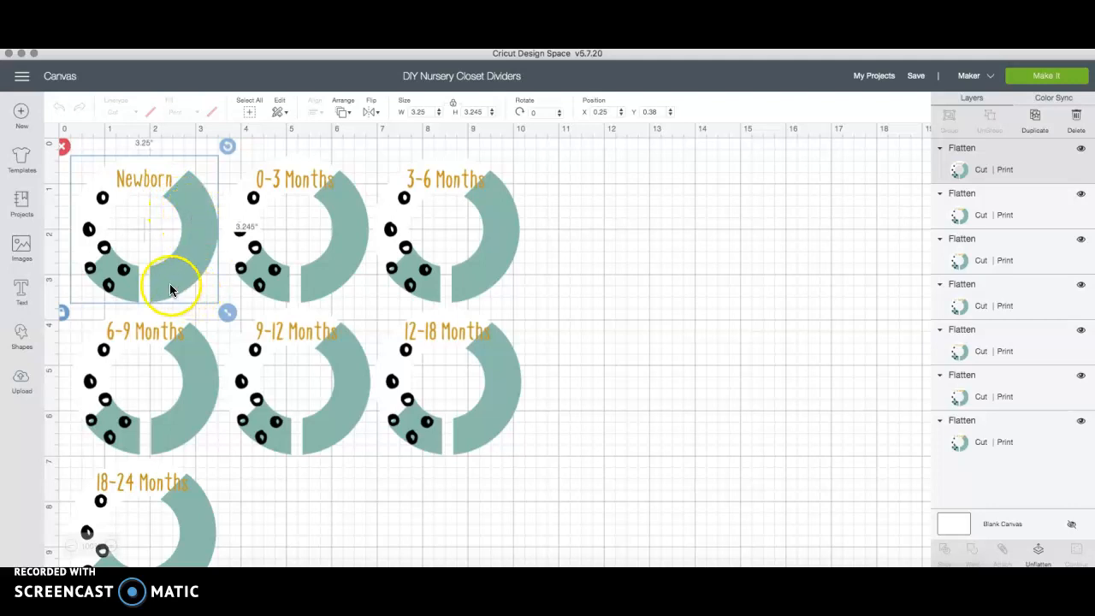
pyautogui.moveTo(91, 187)
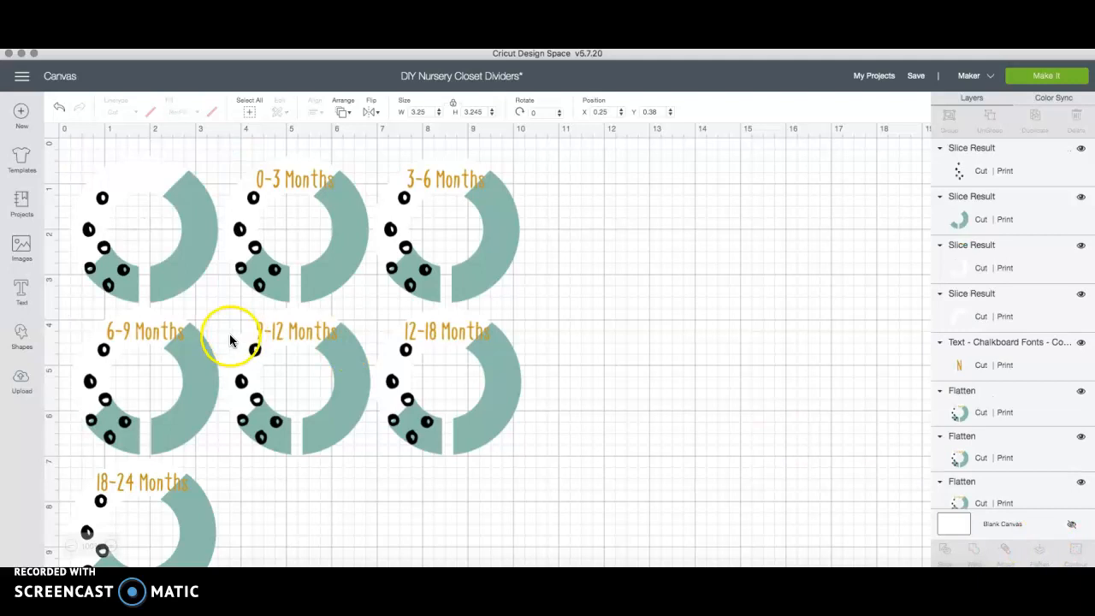
pyautogui.moveTo(162, 184)
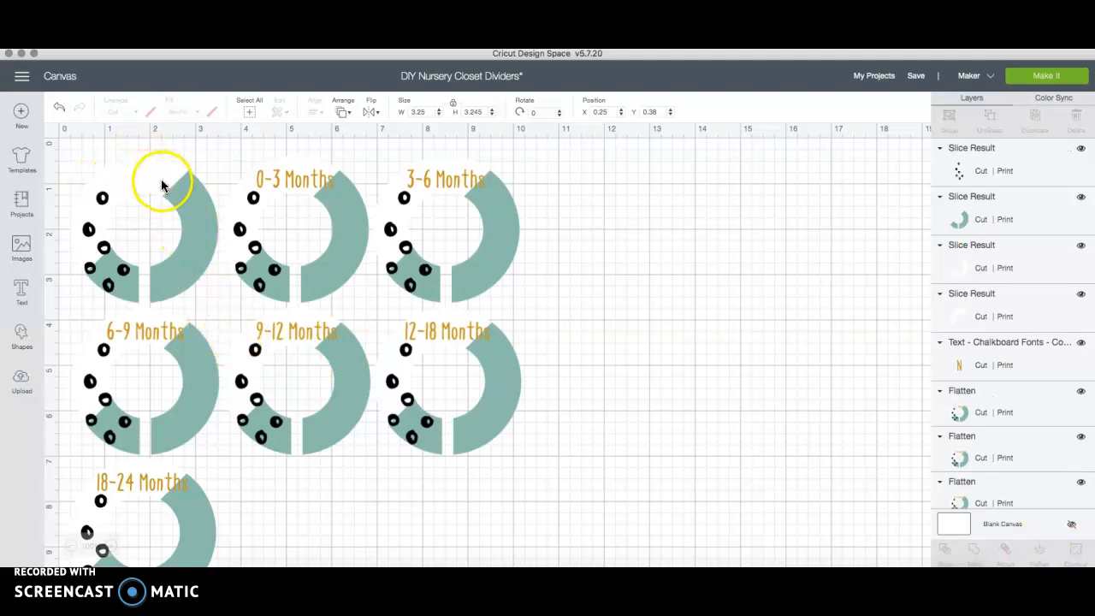
pyautogui.moveTo(124, 281)
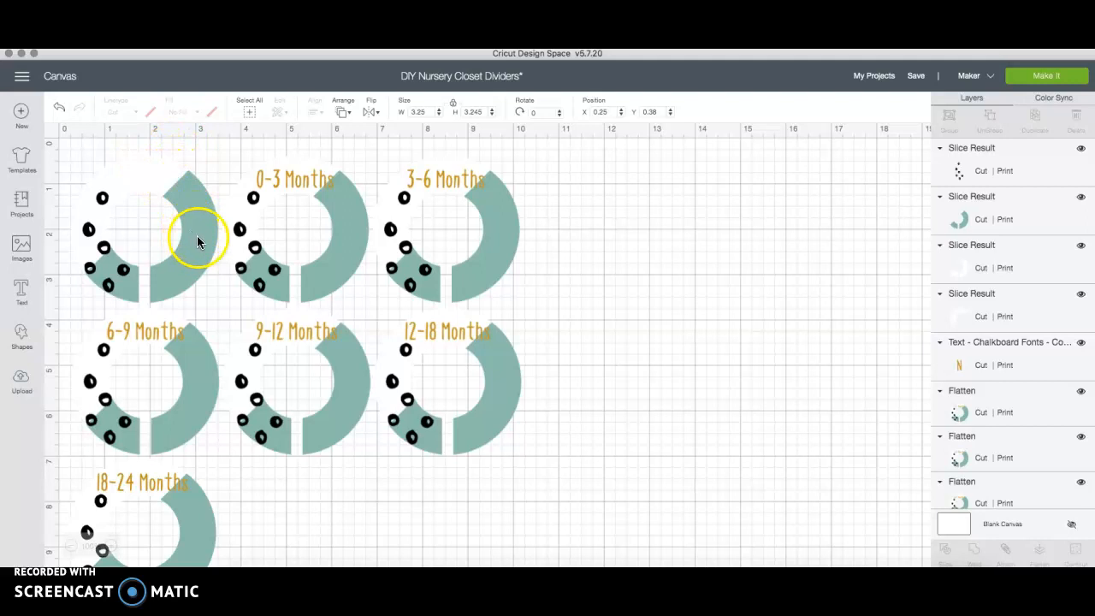
pyautogui.moveTo(962, 371)
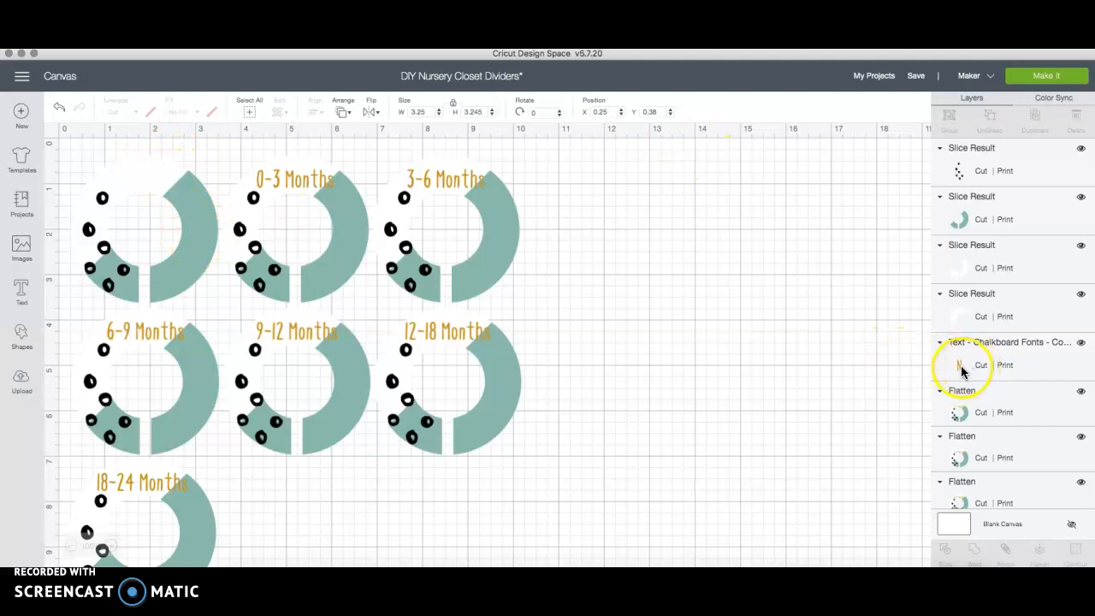
pyautogui.moveTo(1017, 394)
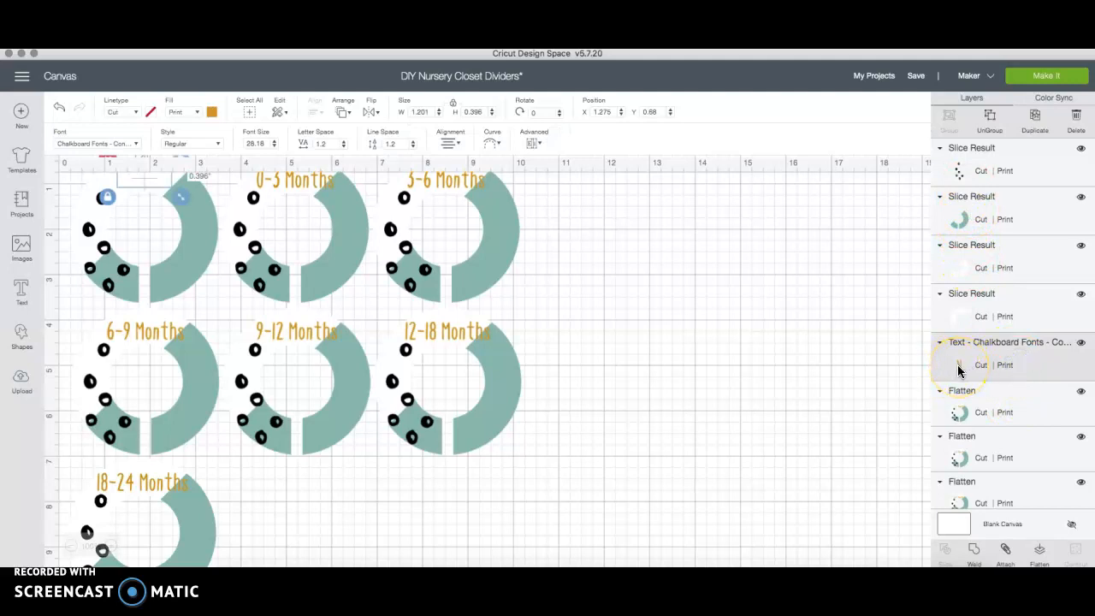
pyautogui.moveTo(253, 250)
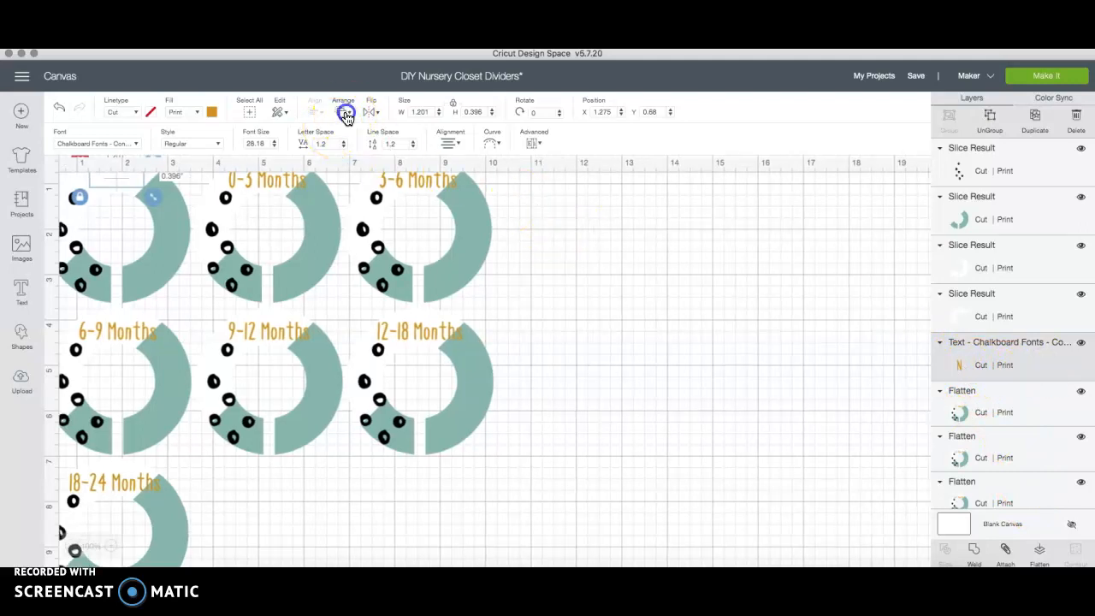
# Send the Newborn text layer to the front, above its ring.
pyautogui.click(343, 111)
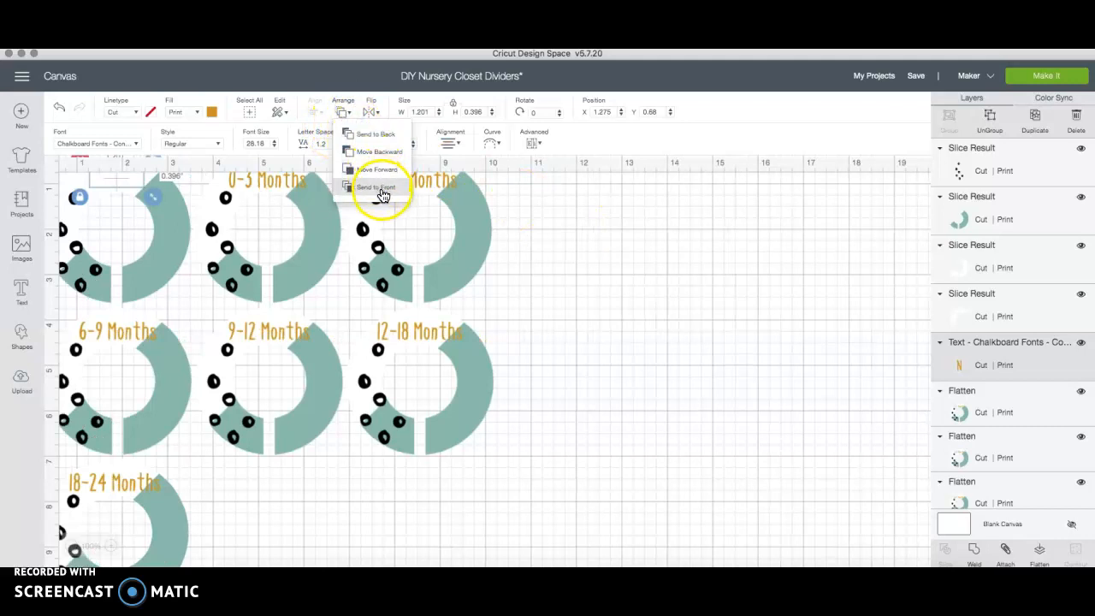
pyautogui.click(372, 186)
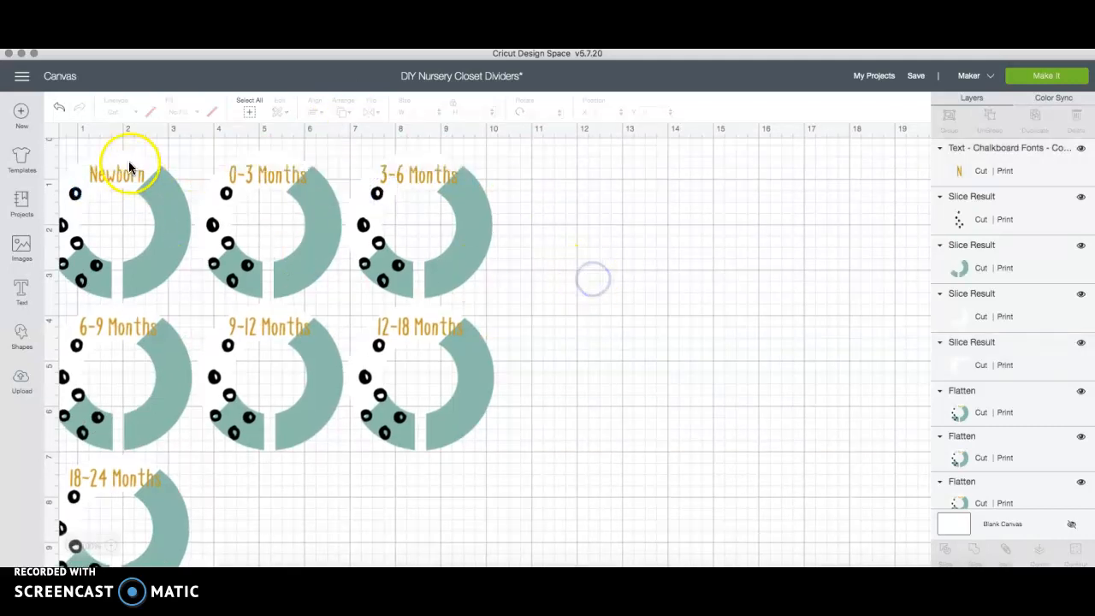
pyautogui.moveTo(350, 519)
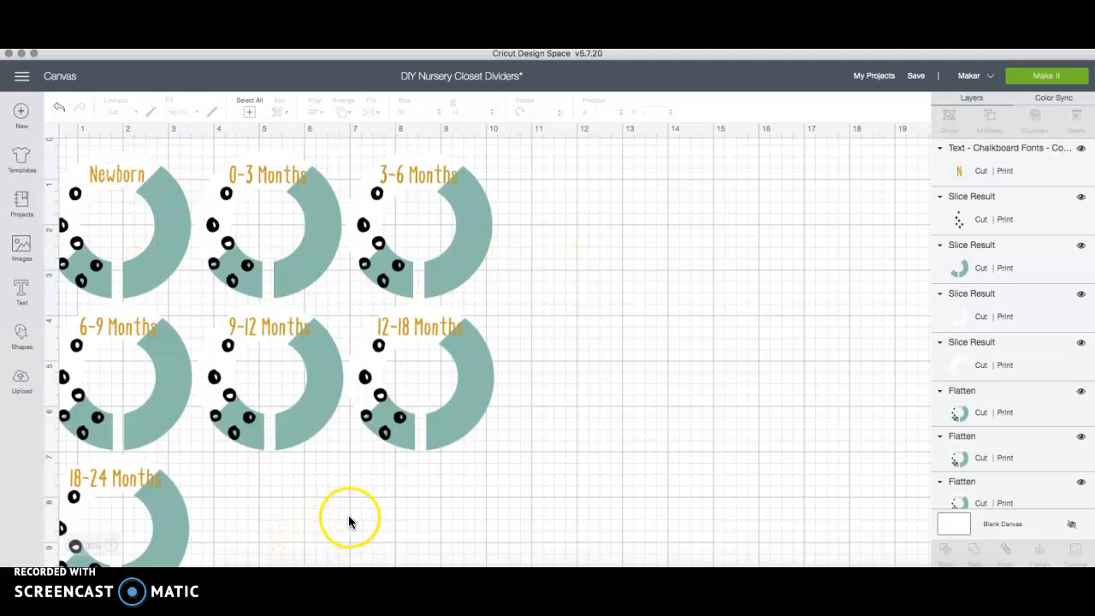
pyautogui.moveTo(170, 198)
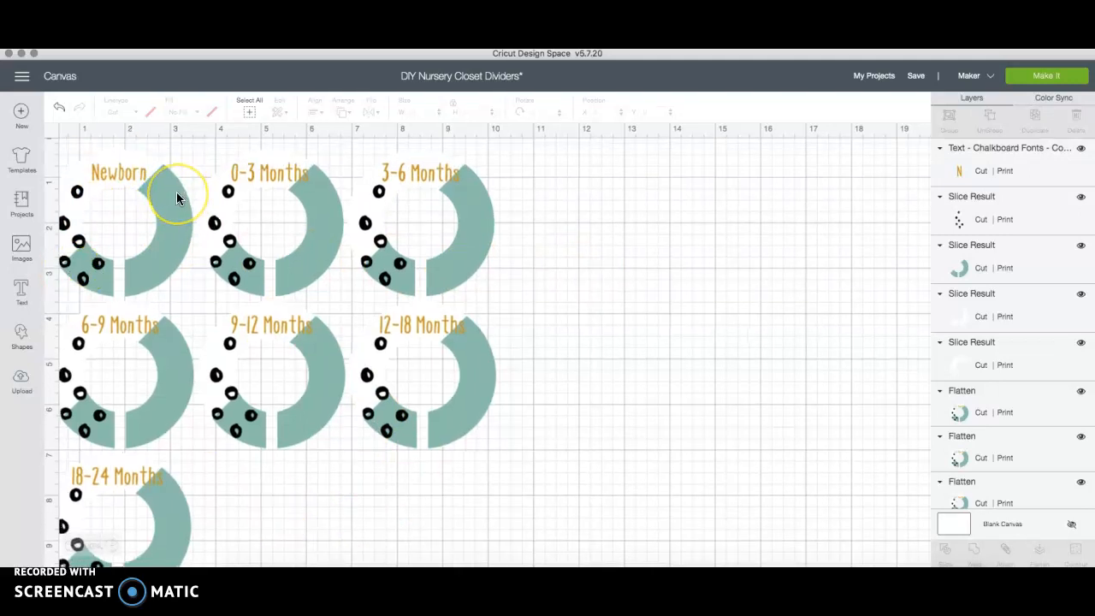
# Fill the Newborn text light blue and its teal ring dark blue.
pyautogui.click(120, 175)
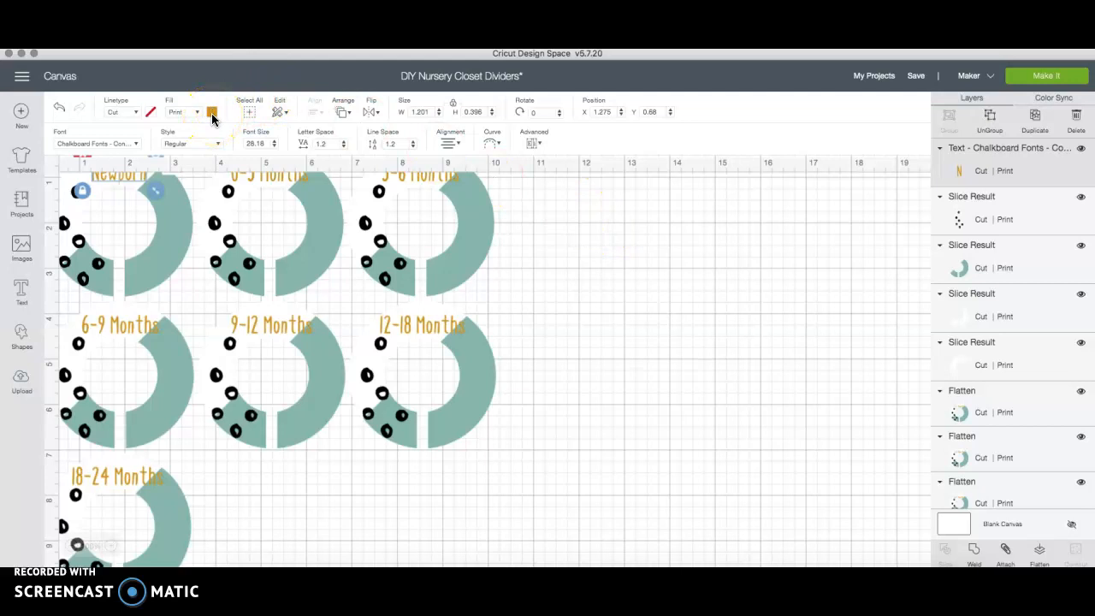
pyautogui.click(211, 112)
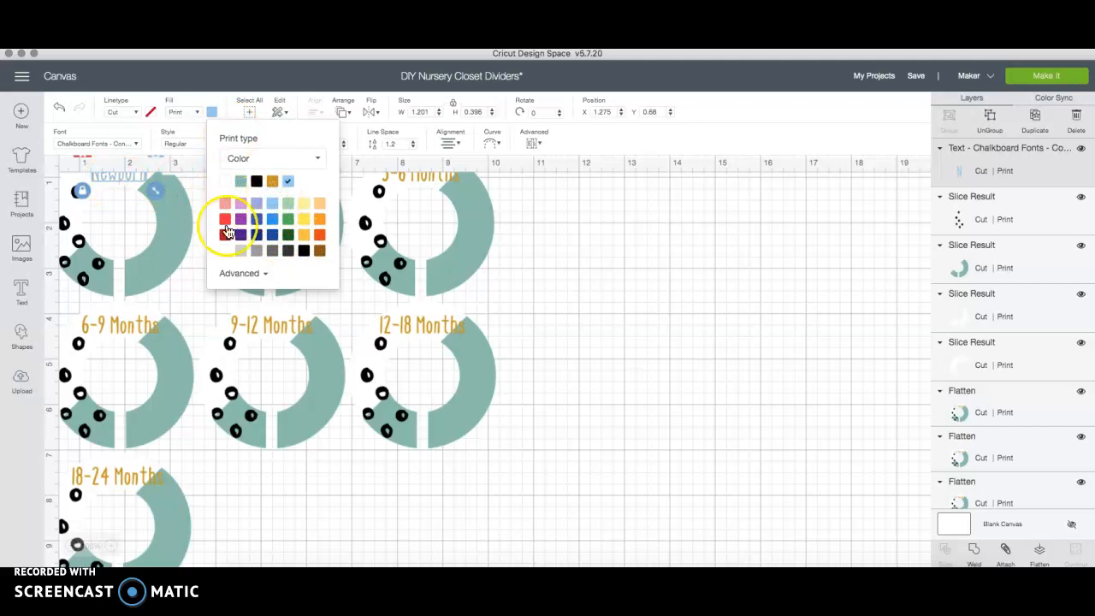
pyautogui.click(225, 220)
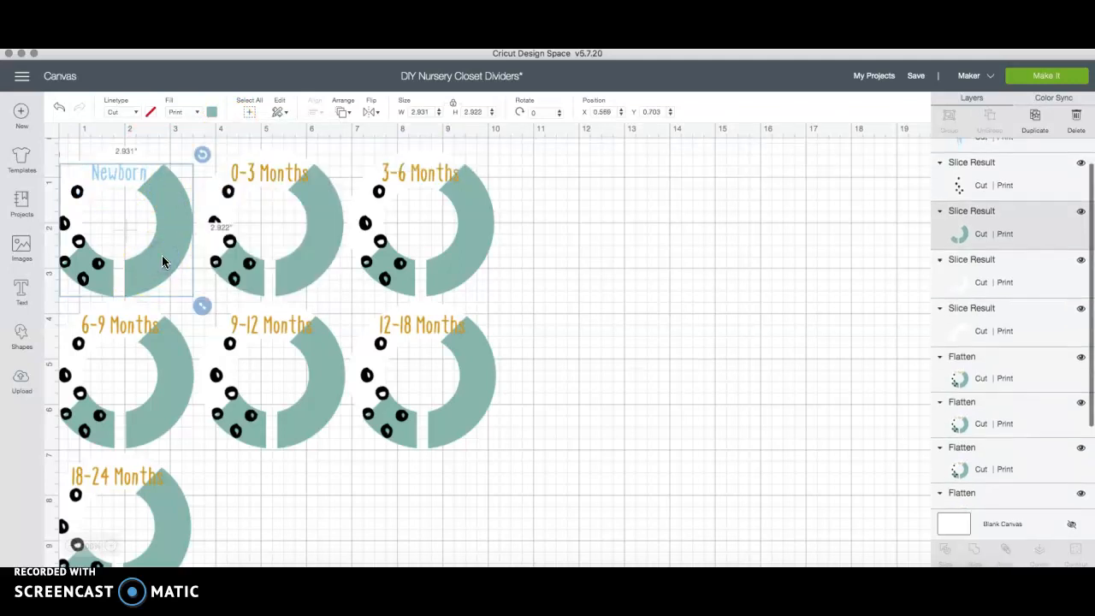
pyautogui.click(211, 112)
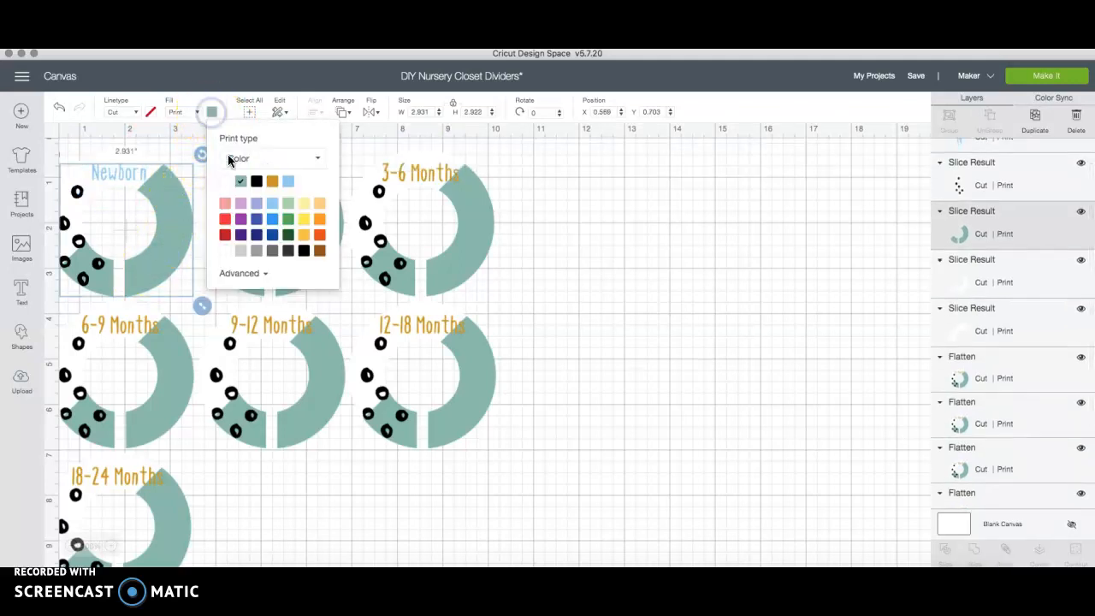
pyautogui.click(240, 235)
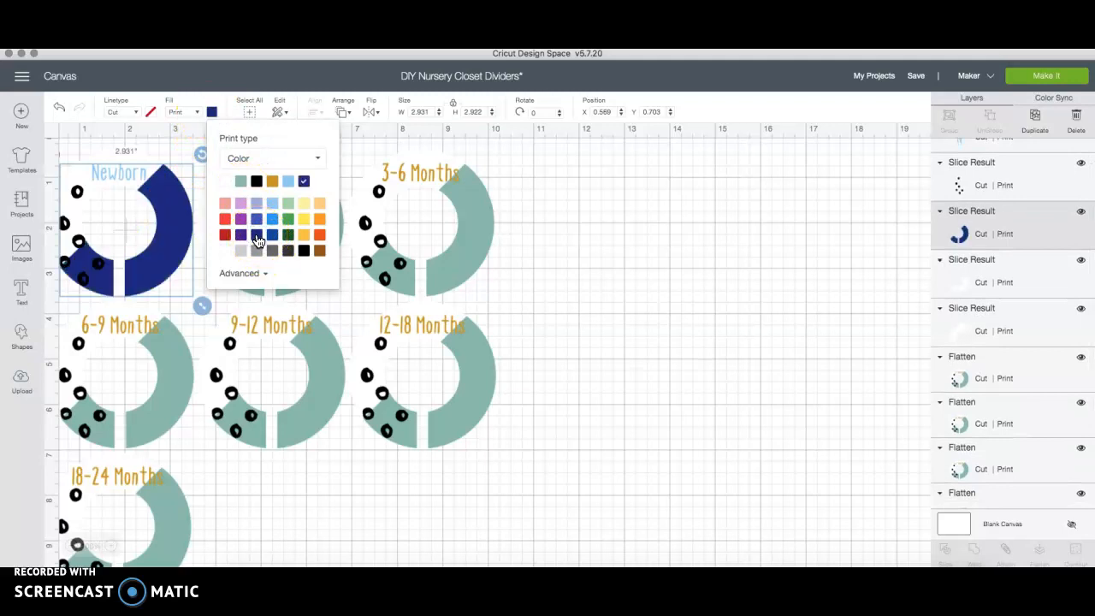
pyautogui.moveTo(261, 238)
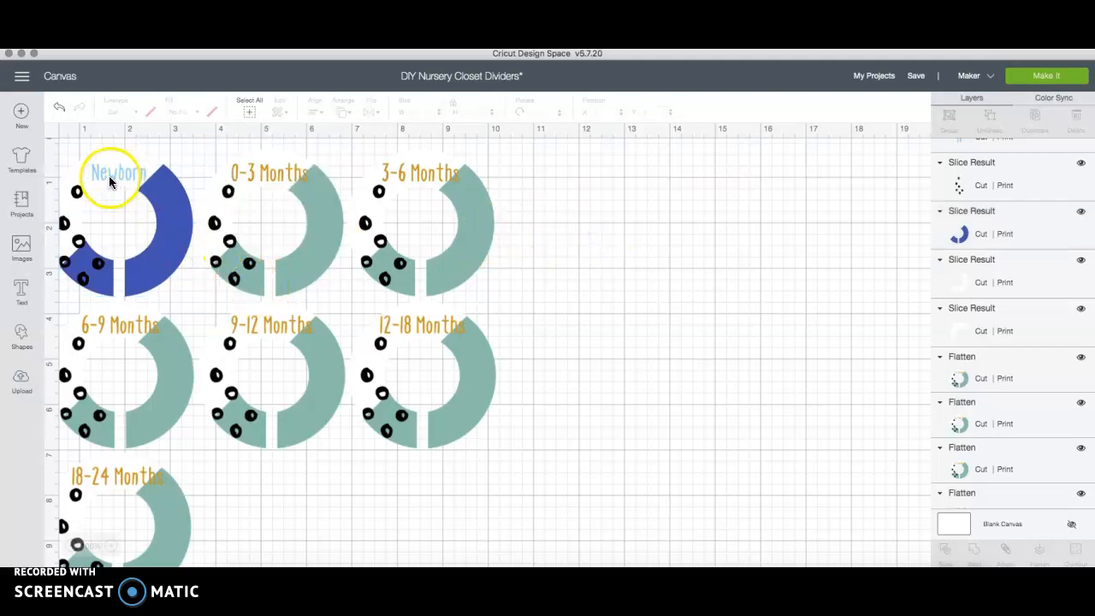
pyautogui.moveTo(135, 231)
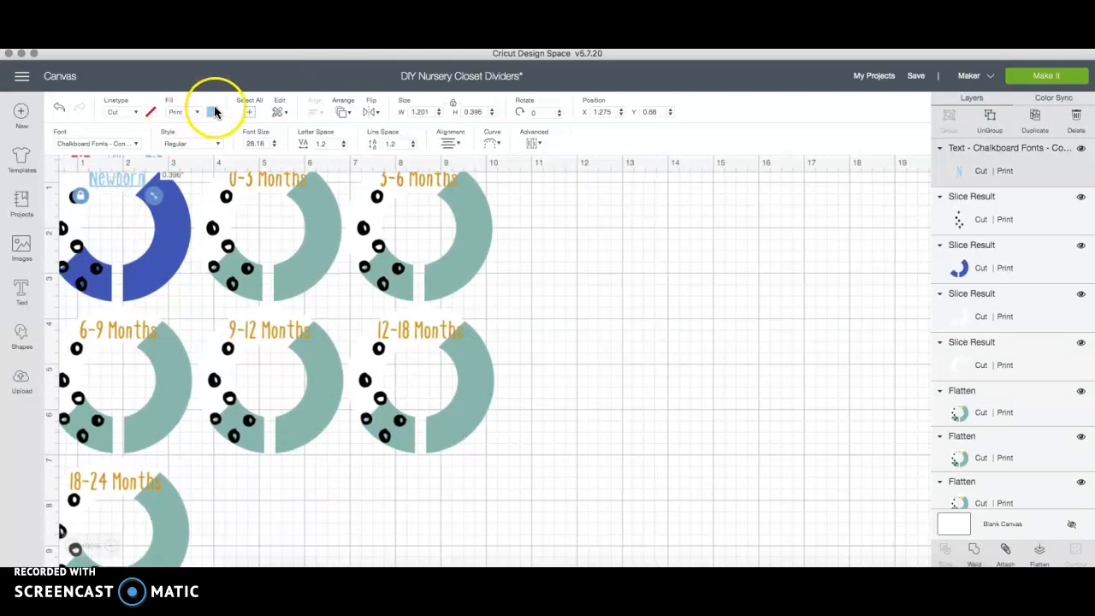
# Fill the Newborn text black, then test grey, pink and lavender on the ring, ending teal.
pyautogui.click(212, 112)
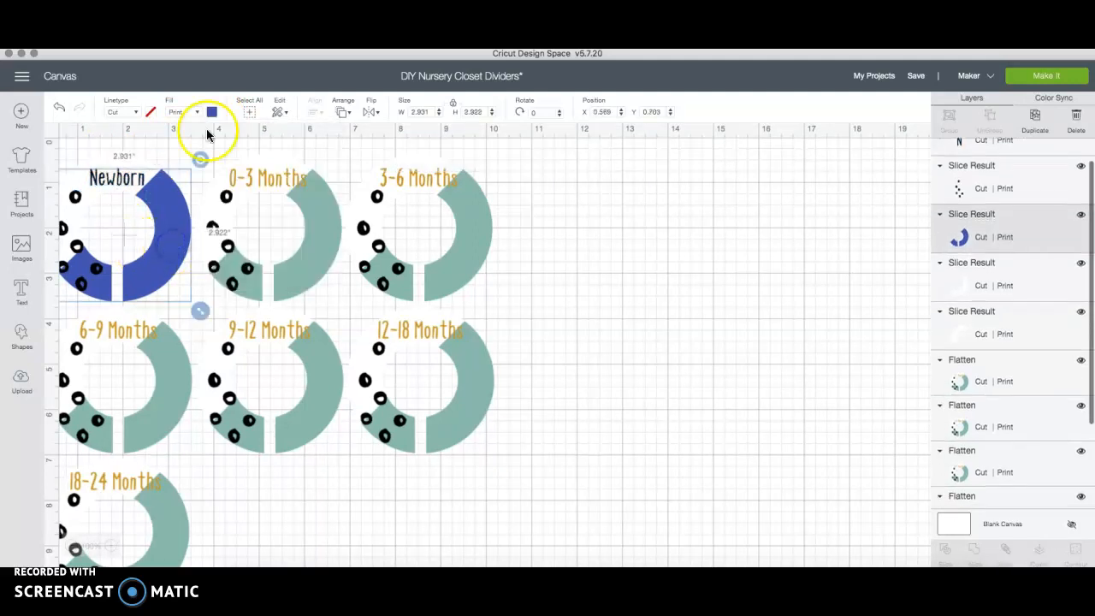
pyautogui.click(213, 112)
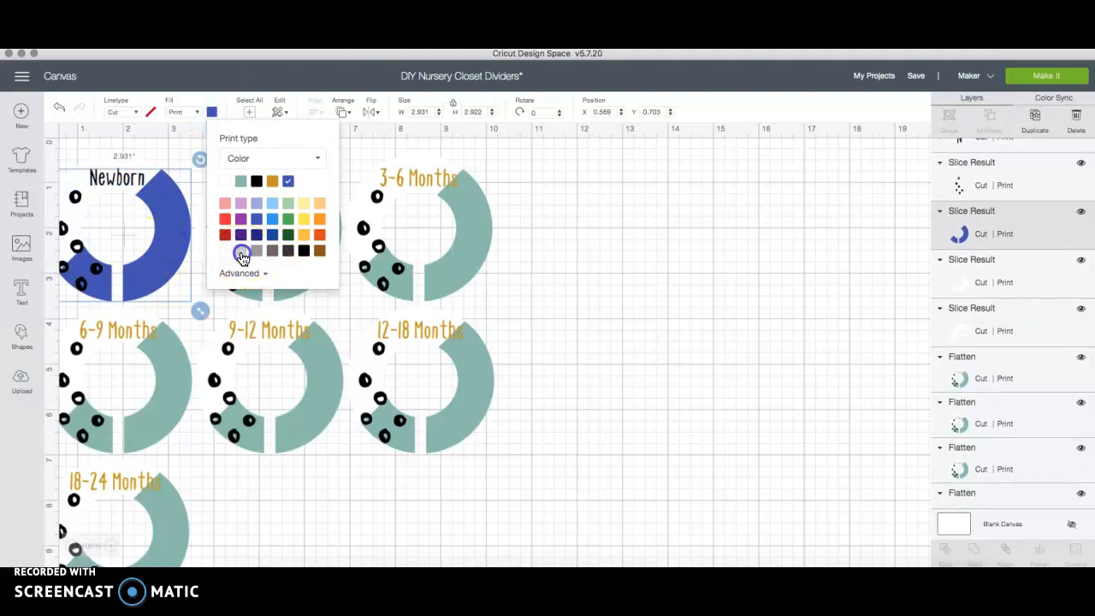
pyautogui.click(242, 251)
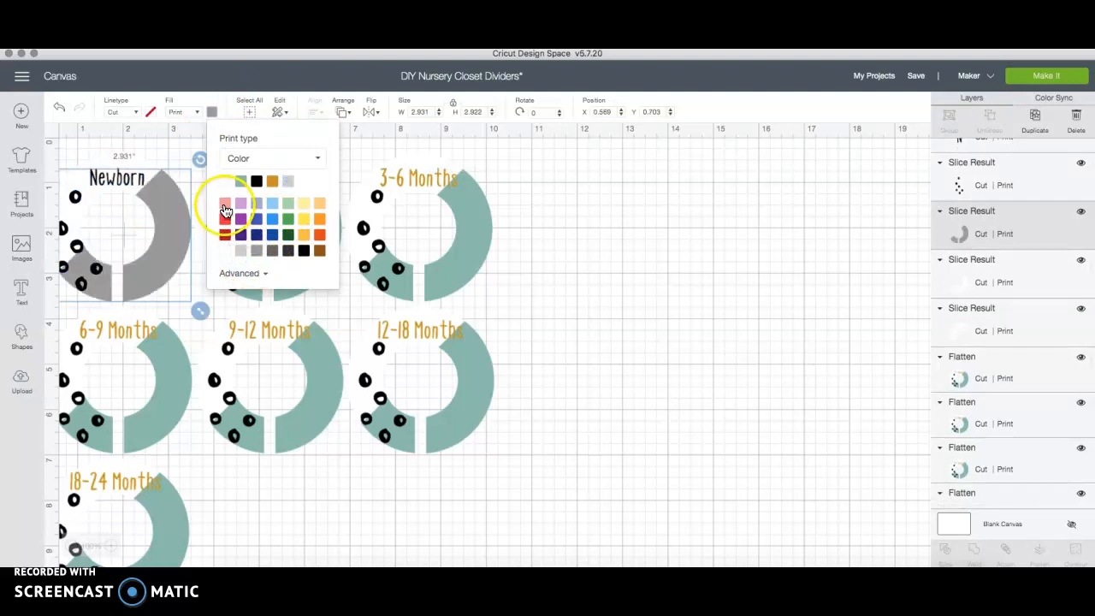
pyautogui.click(242, 205)
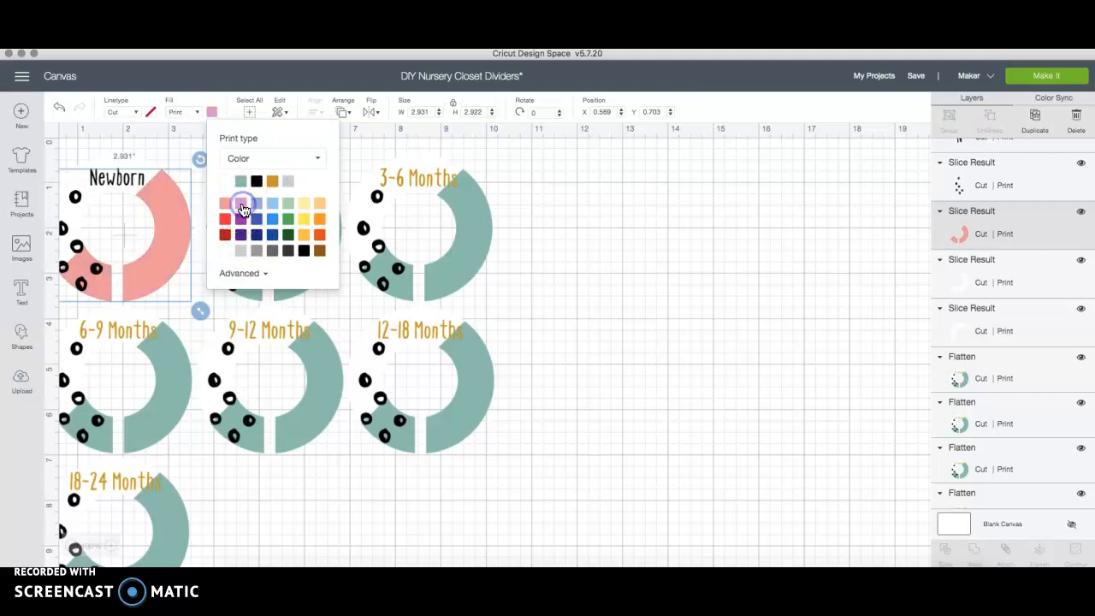
pyautogui.click(257, 203)
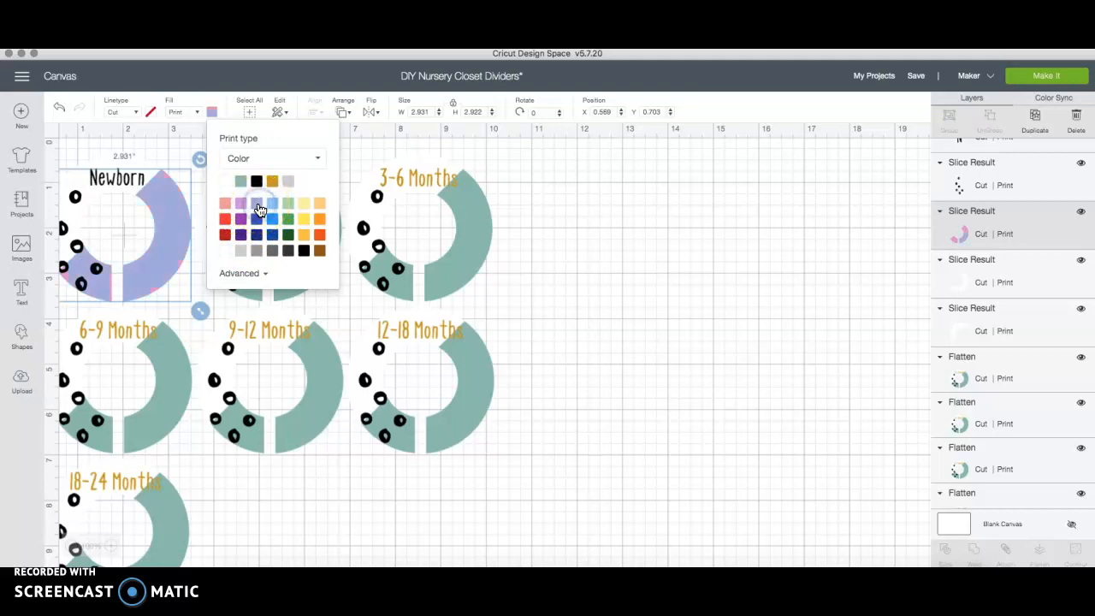
pyautogui.click(321, 204)
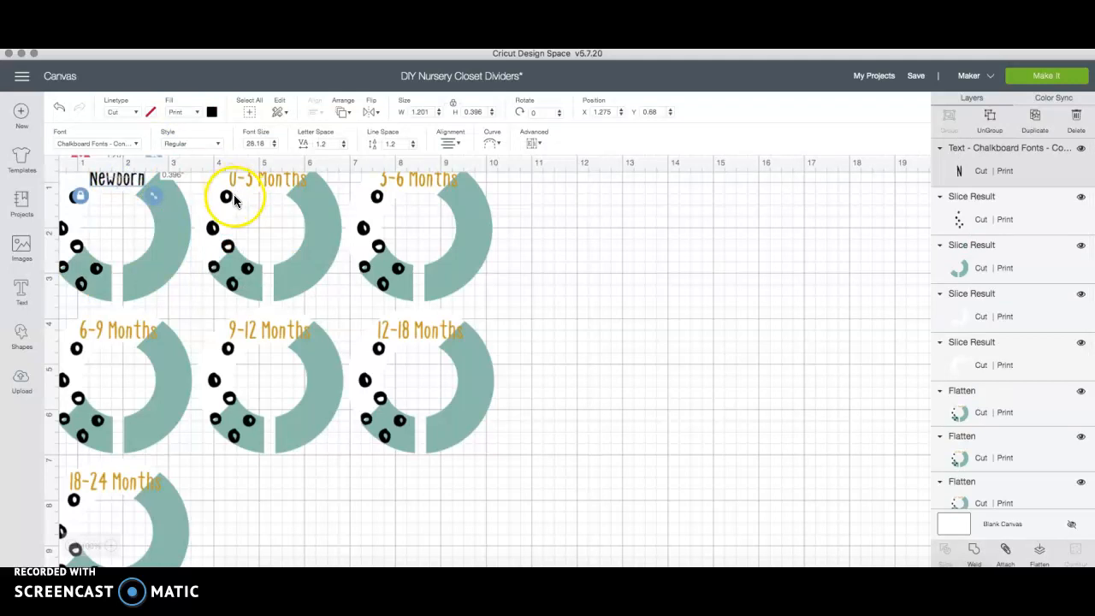
# Fill the Newborn text gold, deselect it, then marquee-select every part of the divider.
pyautogui.click(212, 112)
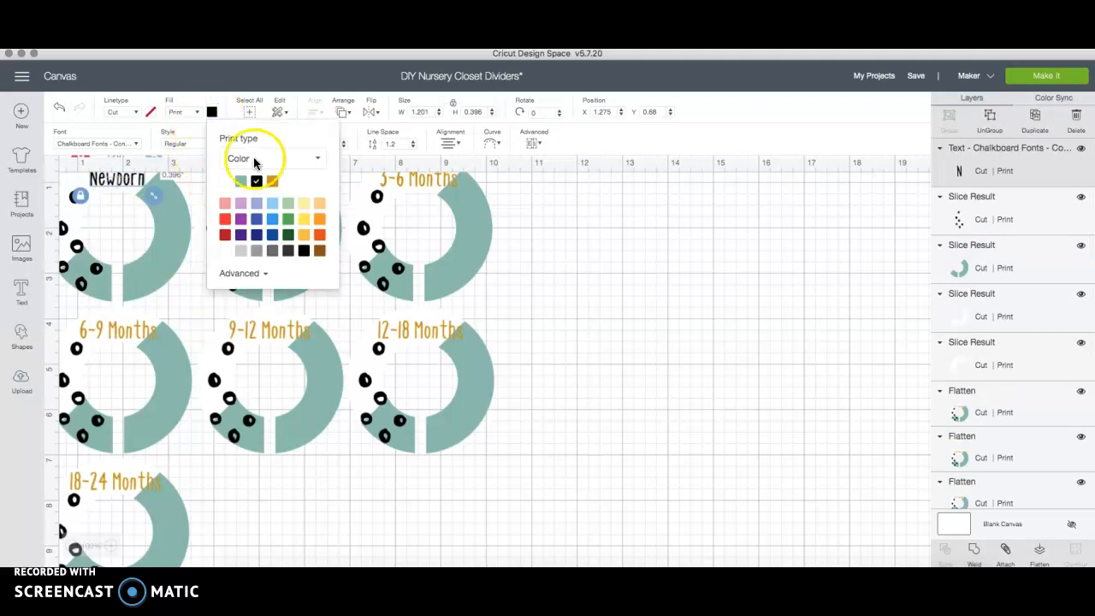
pyautogui.click(272, 181)
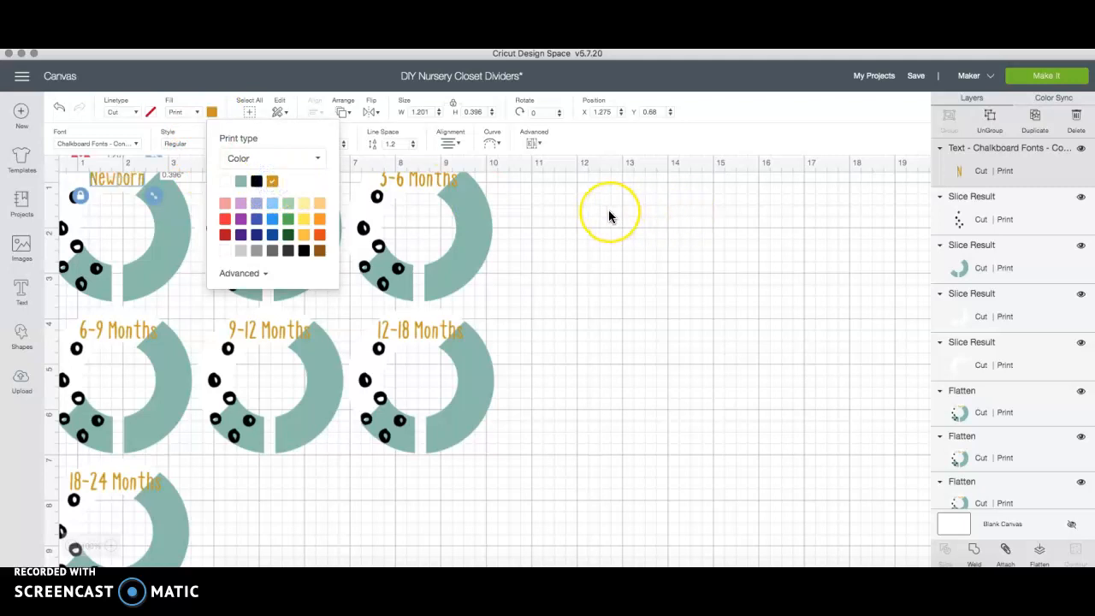
pyautogui.click(610, 214)
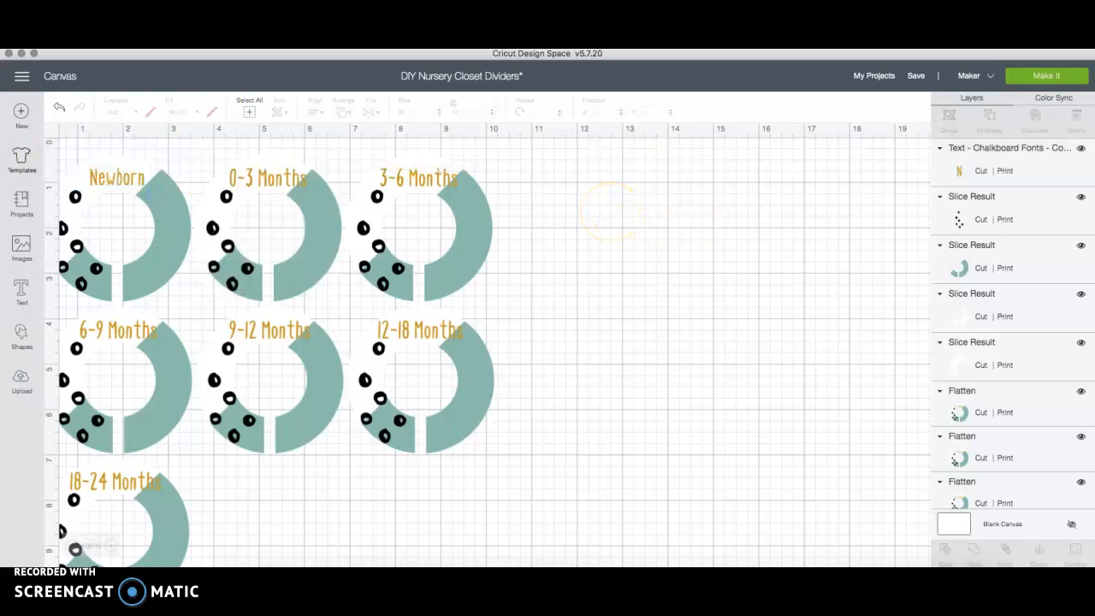
pyautogui.moveTo(92, 150); pyautogui.dragTo(167, 285)
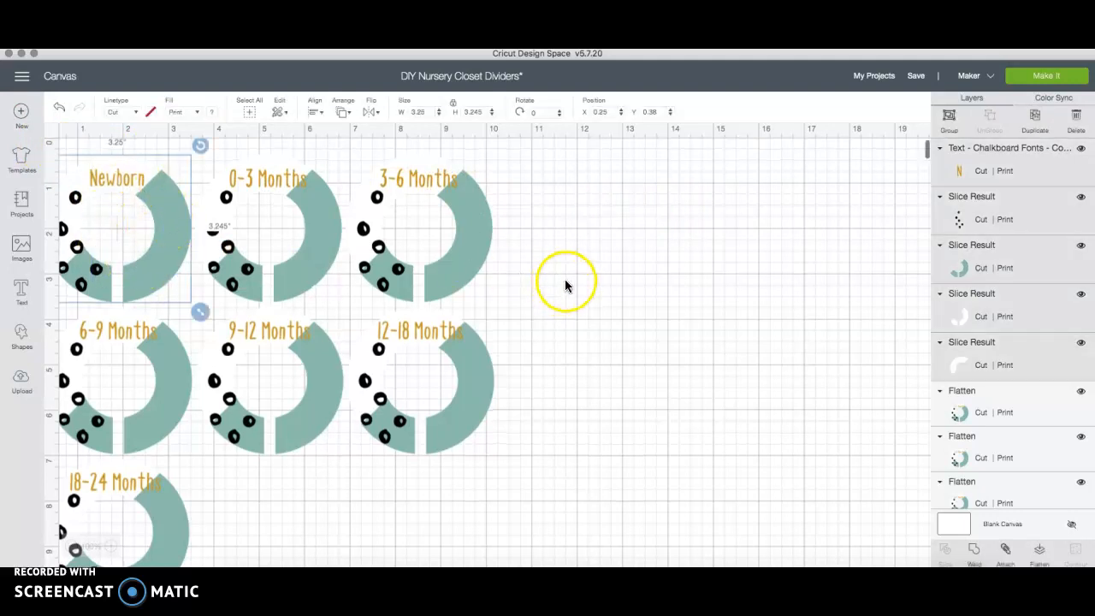
pyautogui.moveTo(626, 306)
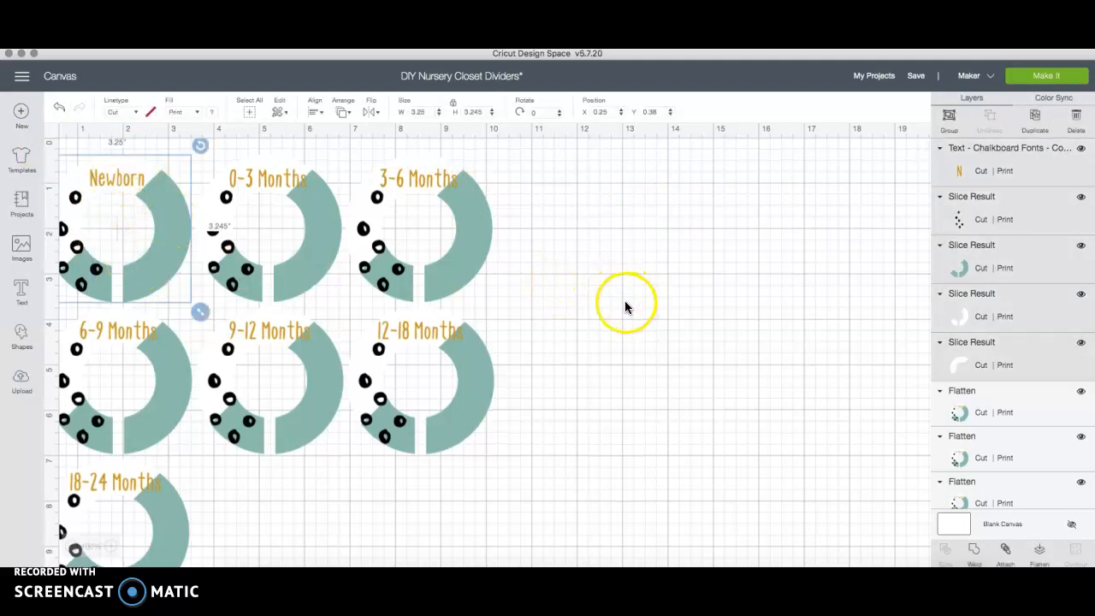